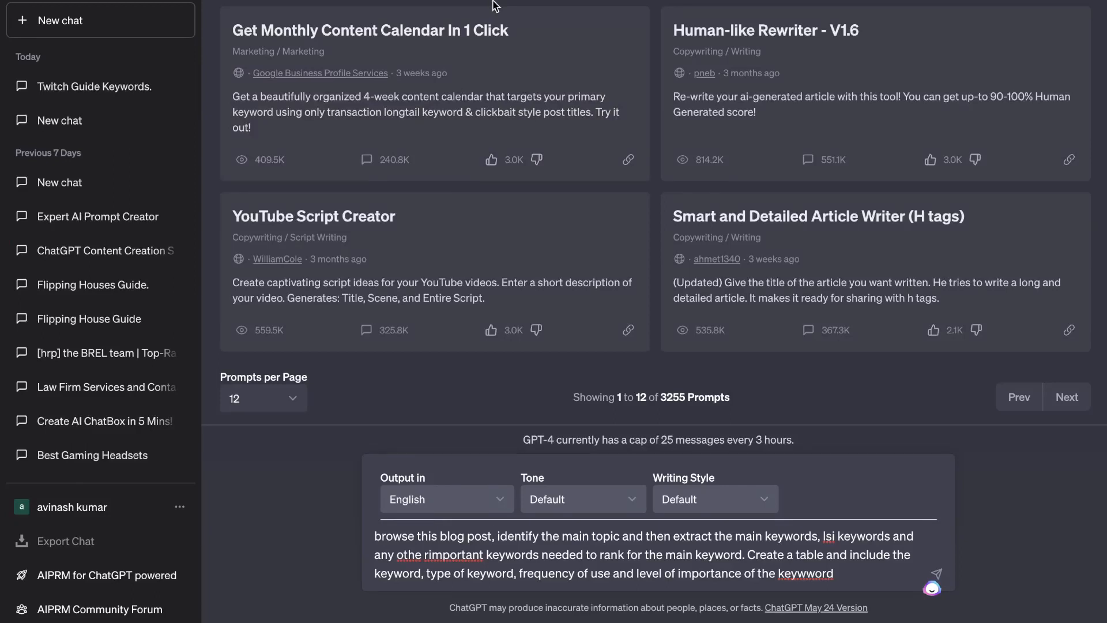
mouse_move(591, 531)
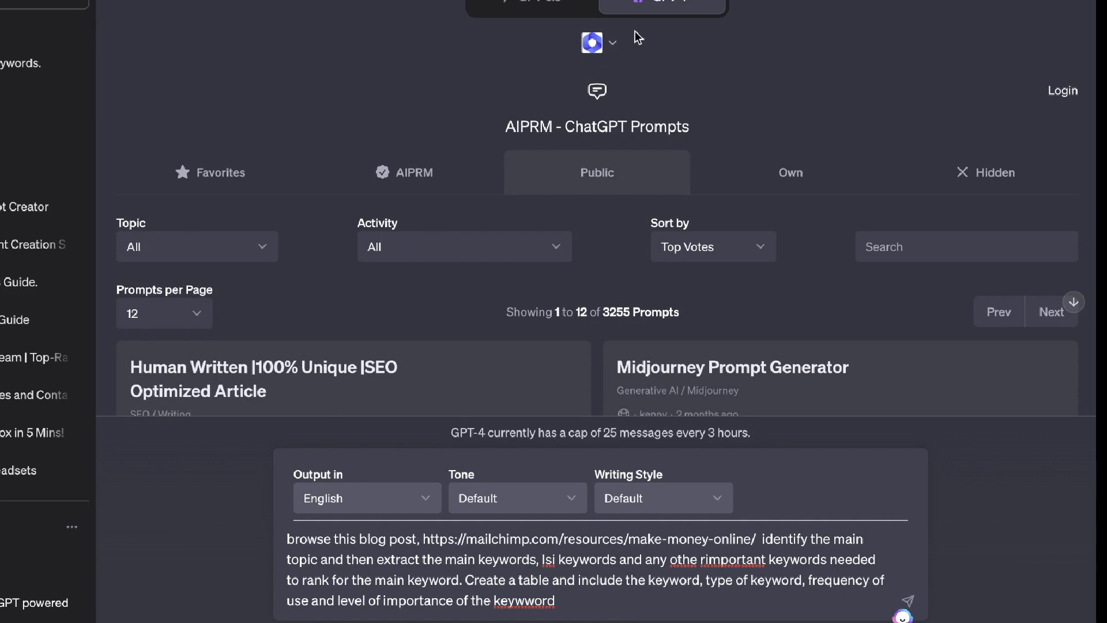
mouse_move(652, 331)
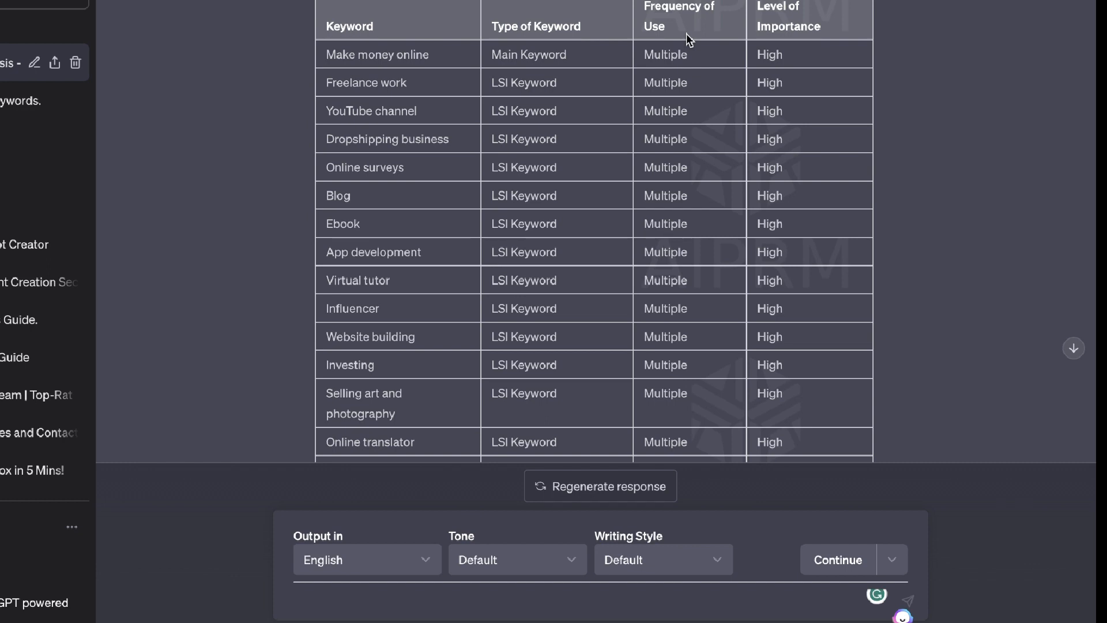
mouse_move(777, 10)
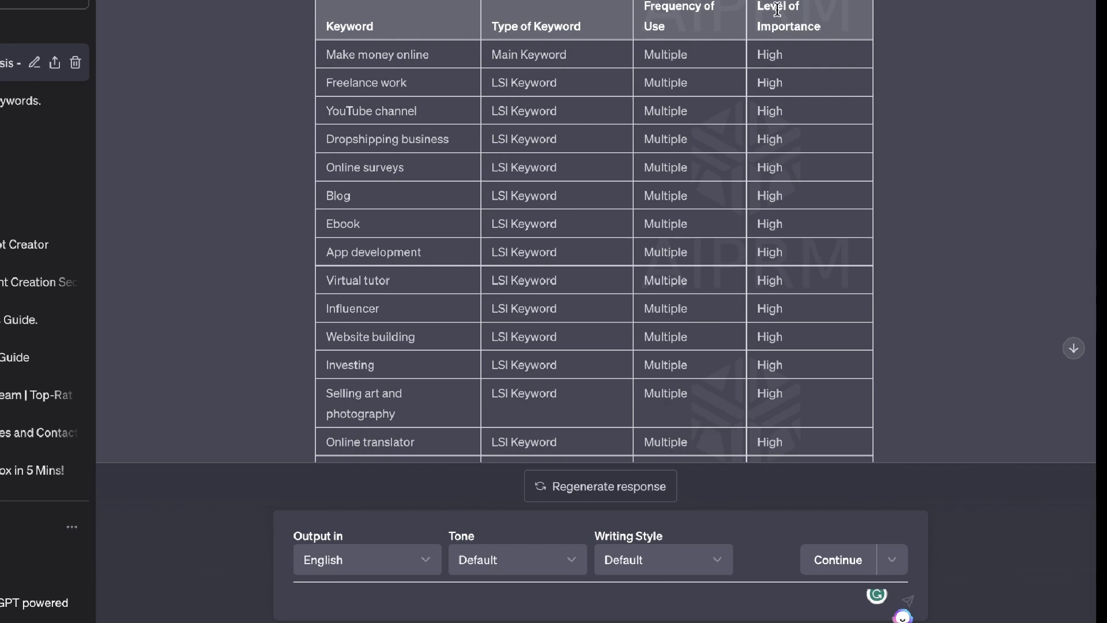
Scroll through the keyword table down to the medium-importance other keywords like passive income
scroll("down", 3)
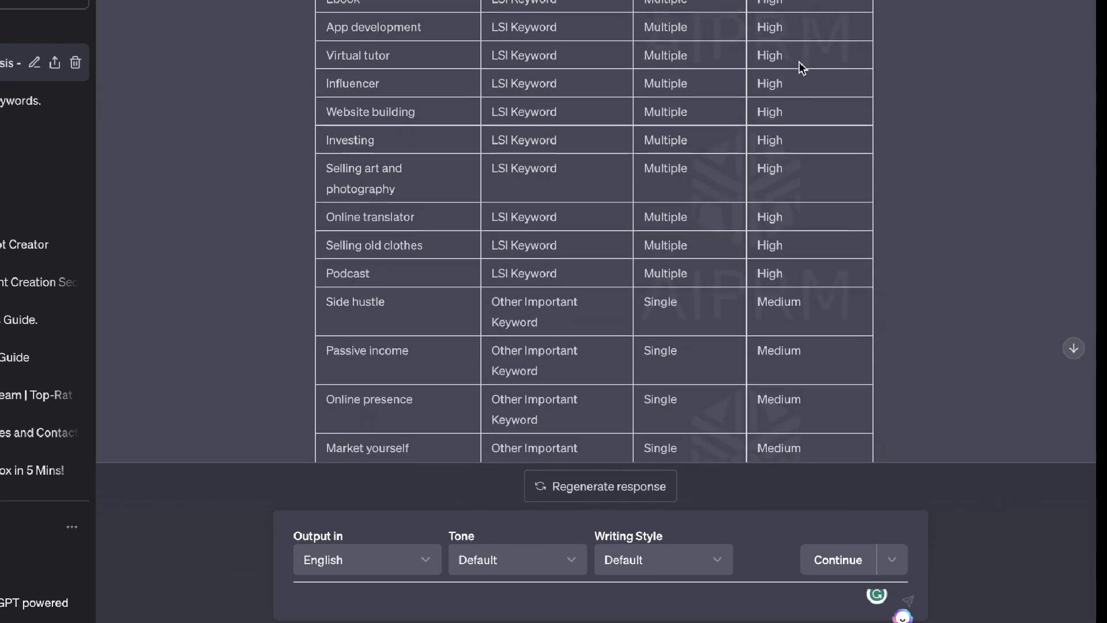
scroll("down", 3)
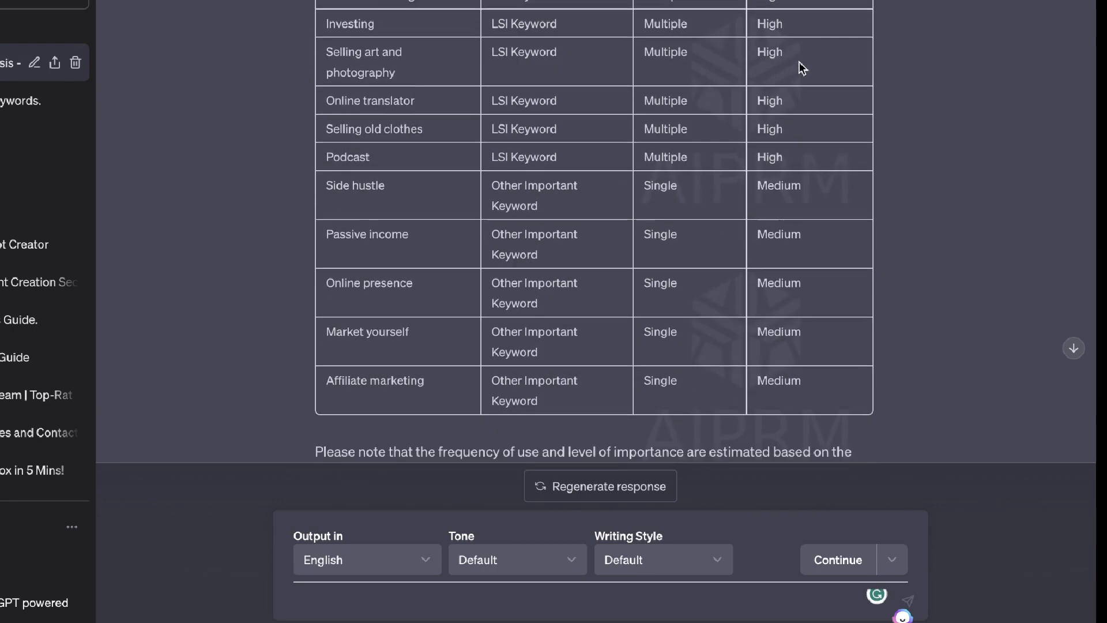
Ask for more keywords with numeric frequency counts and review the new table
type("exr")
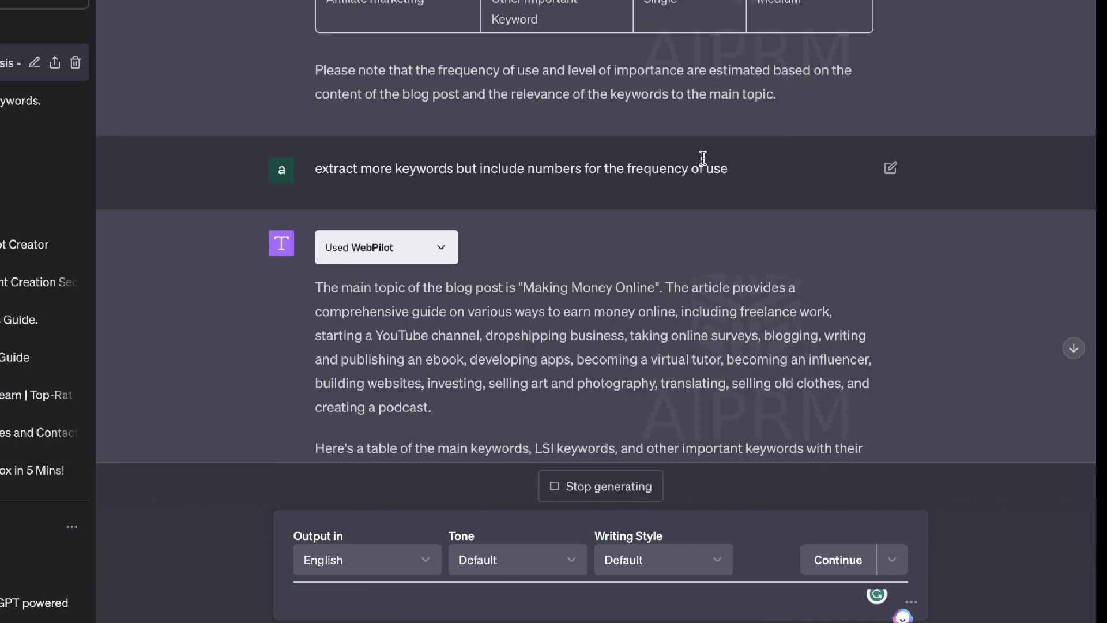
scroll("down", 3)
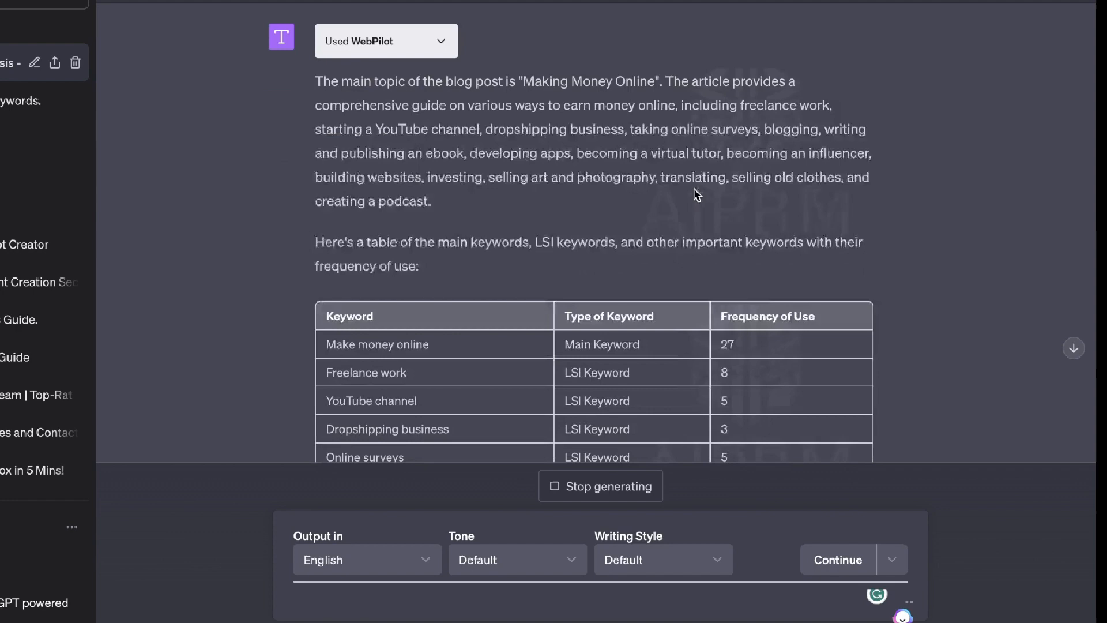
scroll("down", 3)
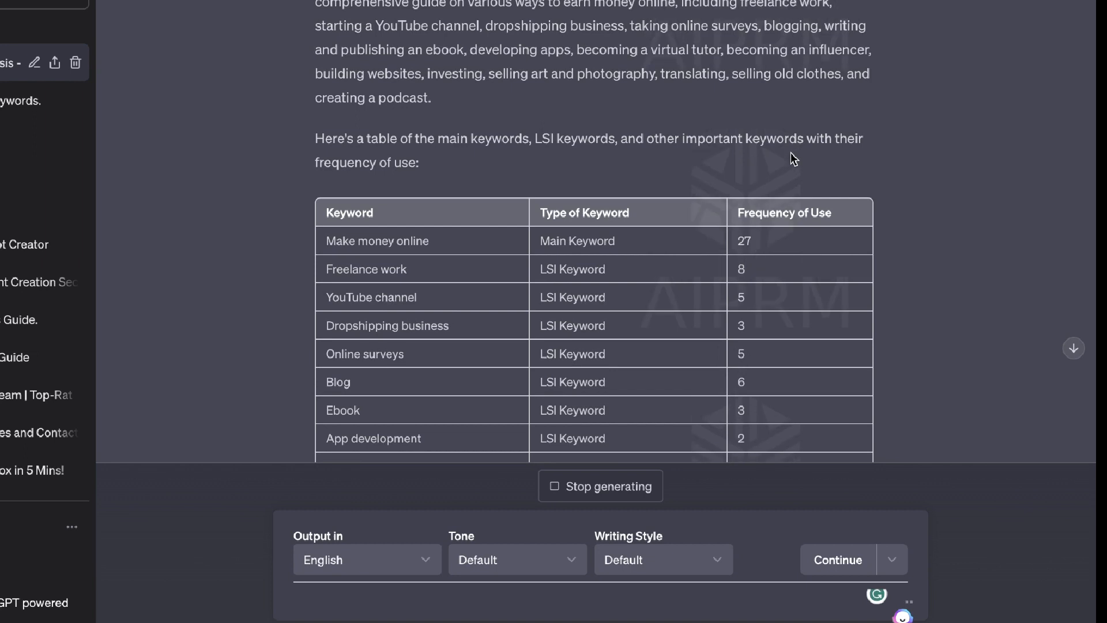
scroll("down", 3)
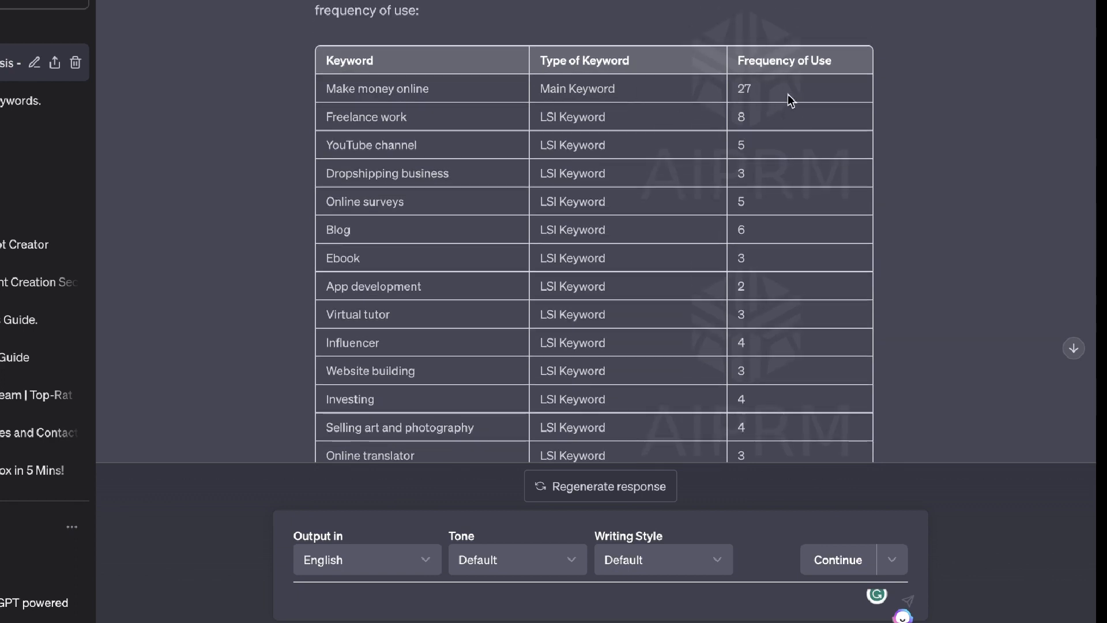
mouse_move(836, 123)
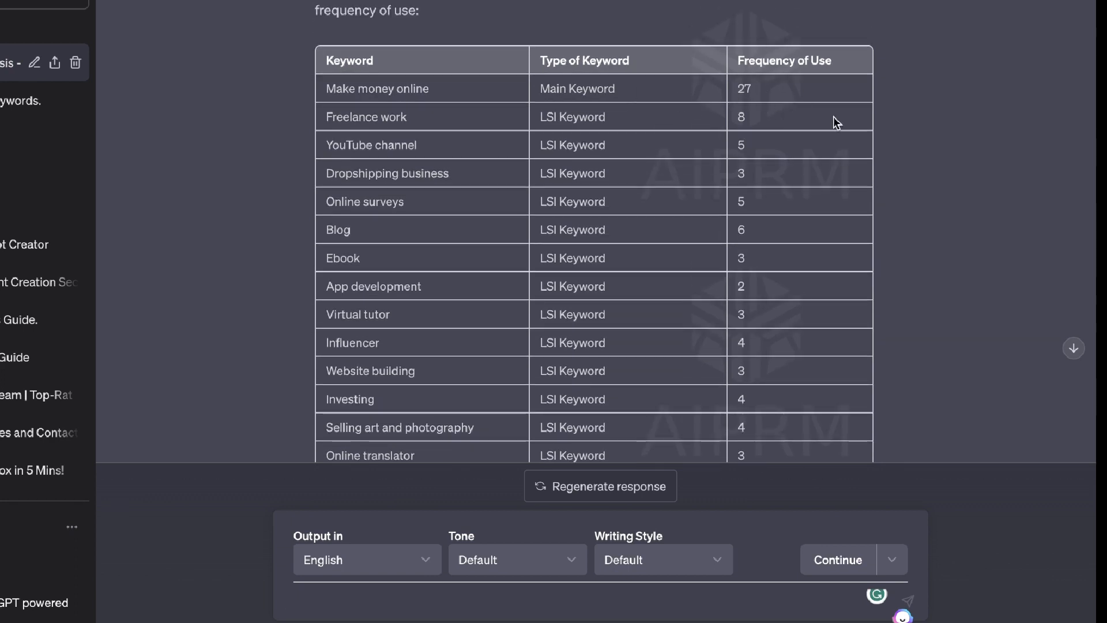
mouse_move(731, 104)
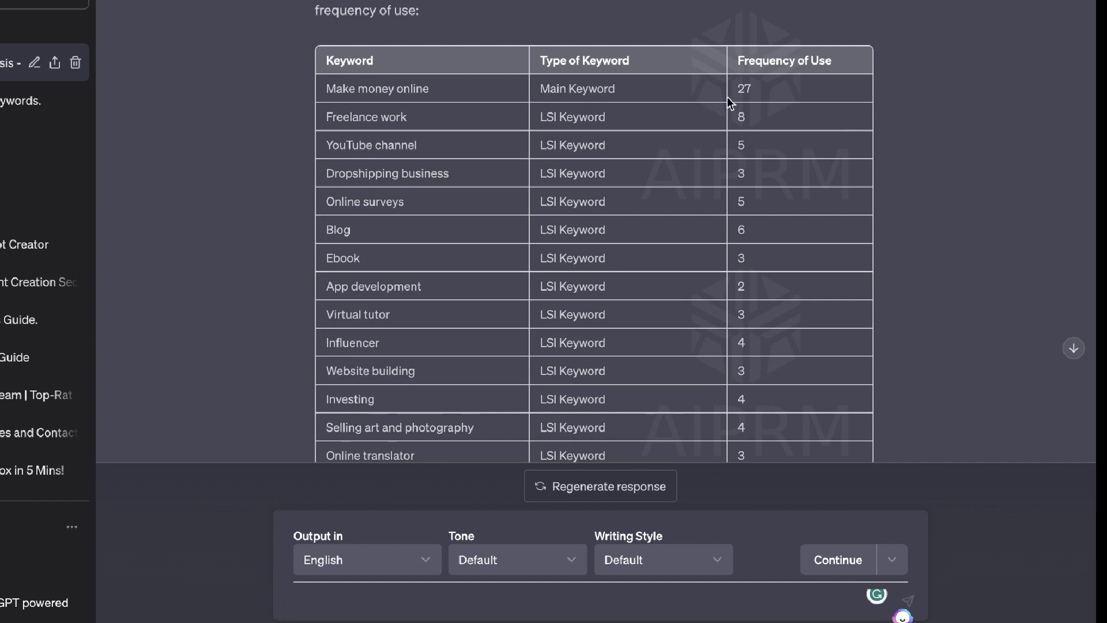
mouse_move(709, 201)
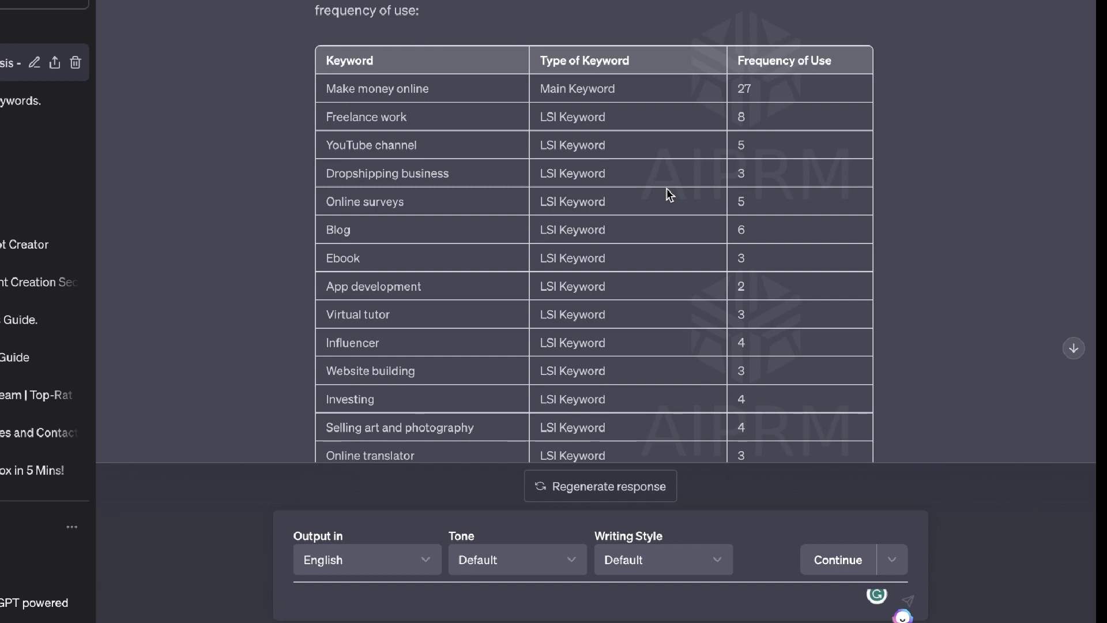
Request the H1–H4 headings and sub-headings from the same blog post URL
type("now using the same url, extract the main headings, h1, h2,h3,h4 and sub headings from the blog post")
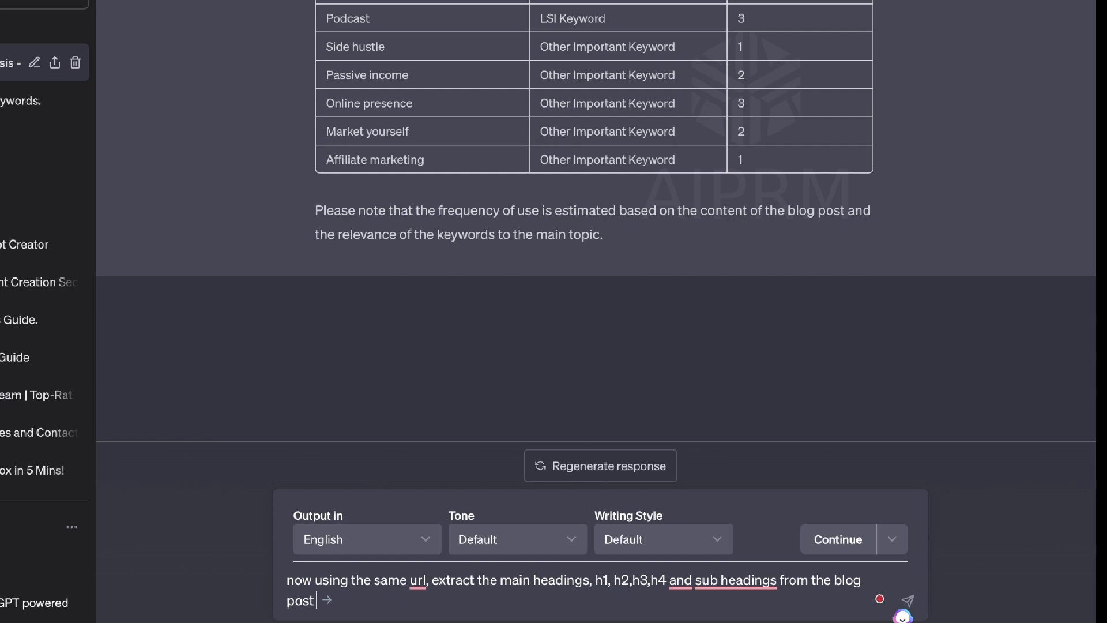
left_click(908, 600)
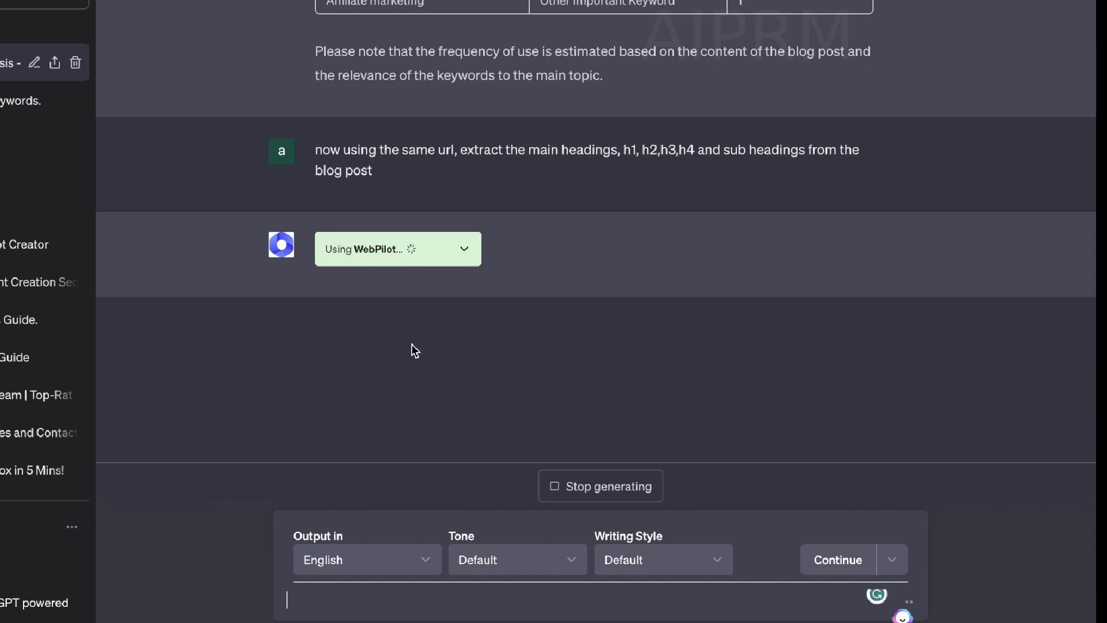
mouse_move(559, 270)
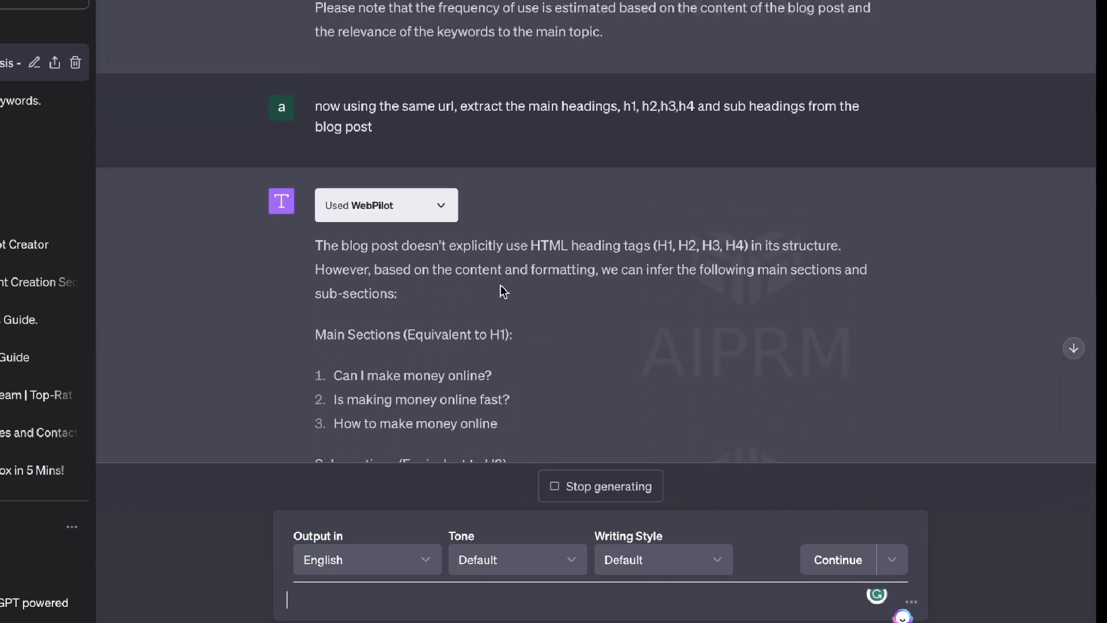
mouse_move(593, 260)
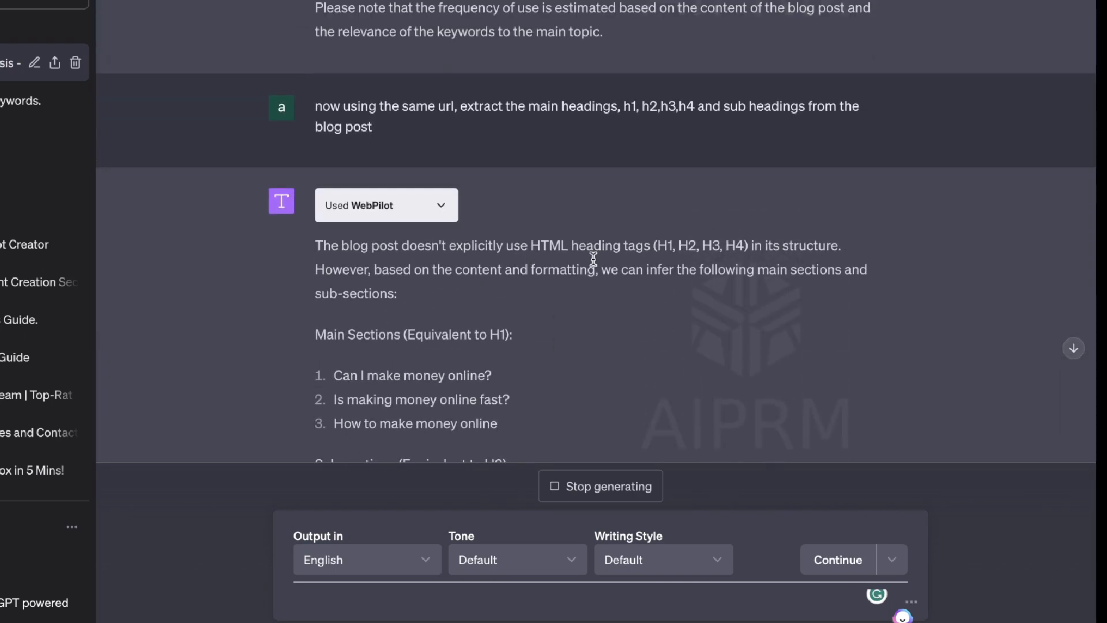
Scroll through the returned sections, sub-sections and tips heading structure
scroll("down", 3)
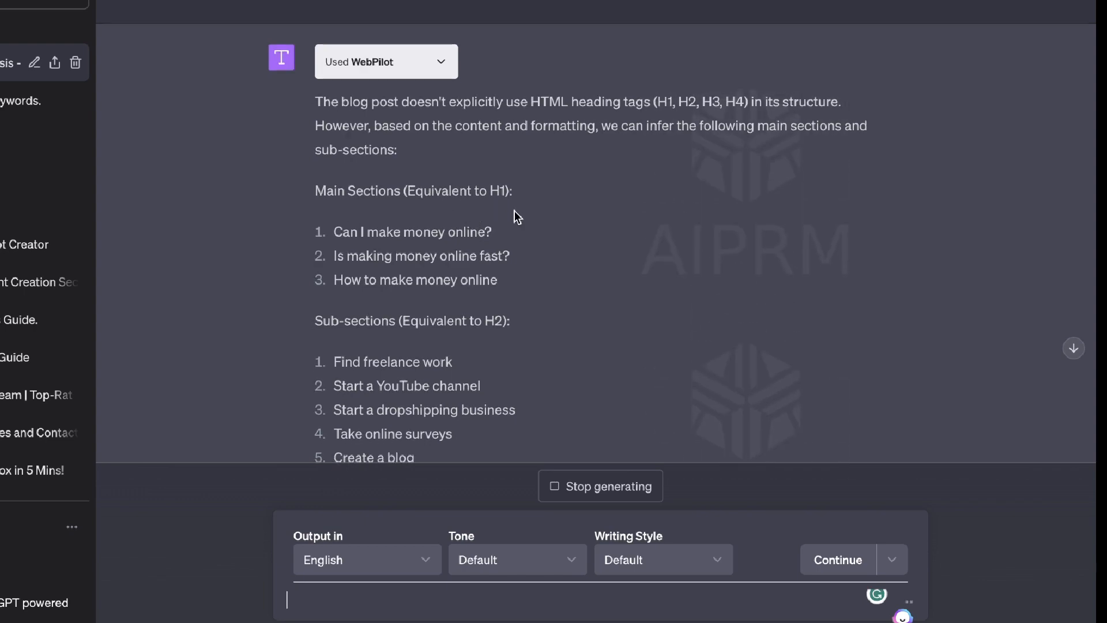
scroll("down", 3)
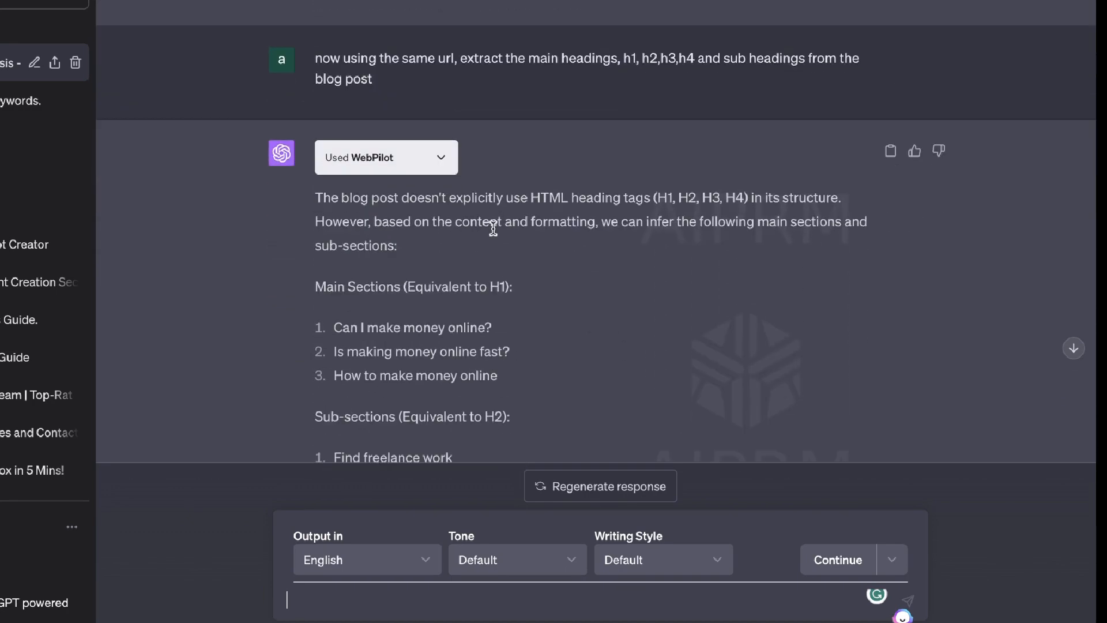
scroll("down", 3)
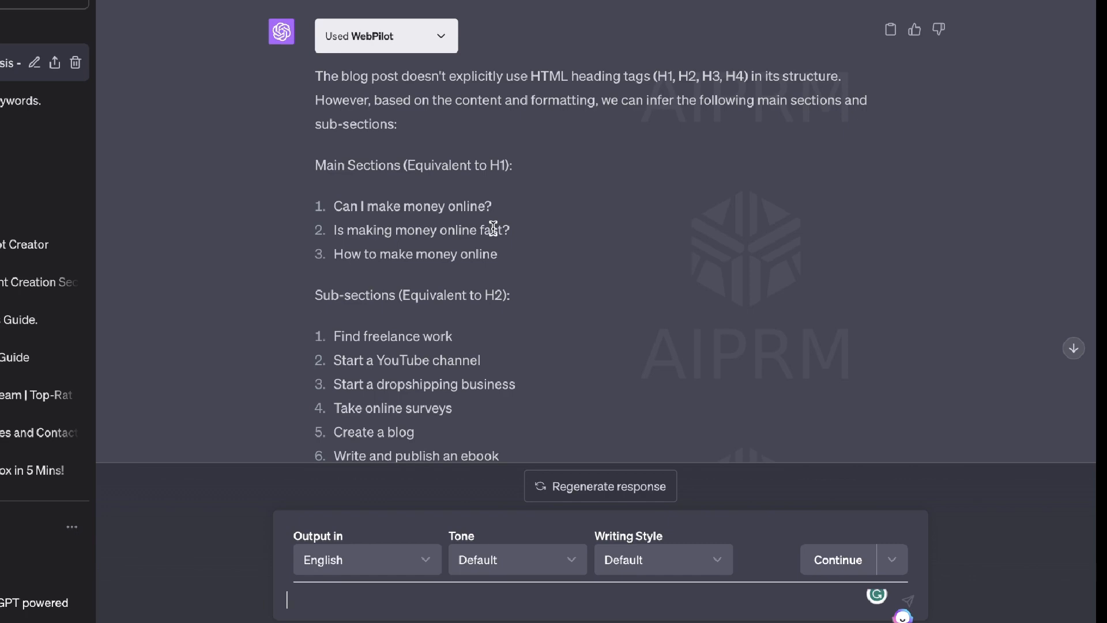
scroll("down", 3)
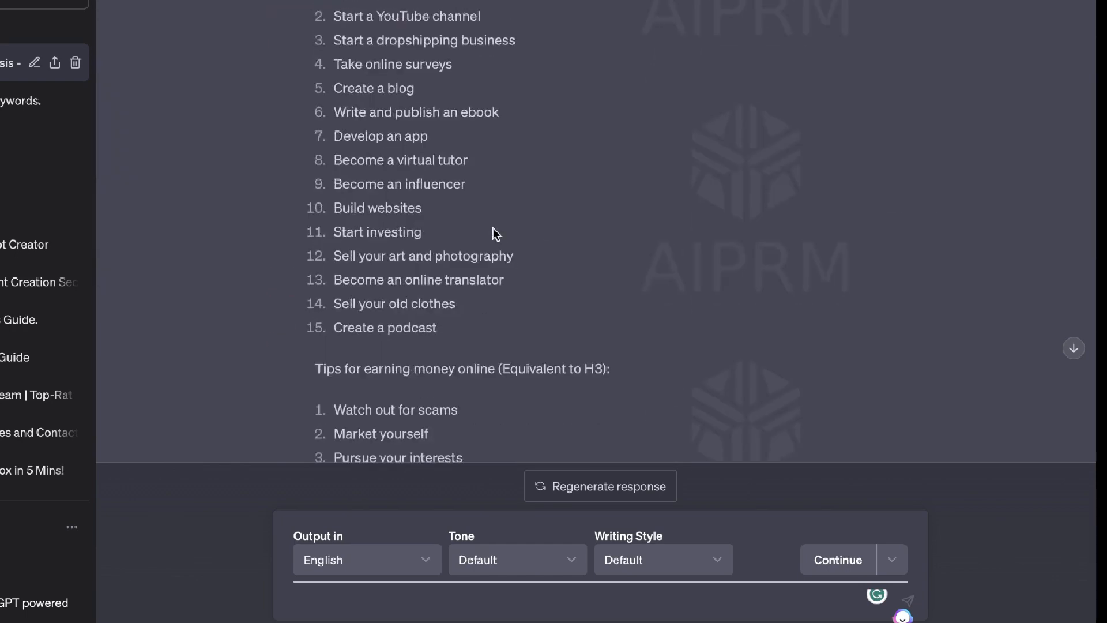
scroll("down", 3)
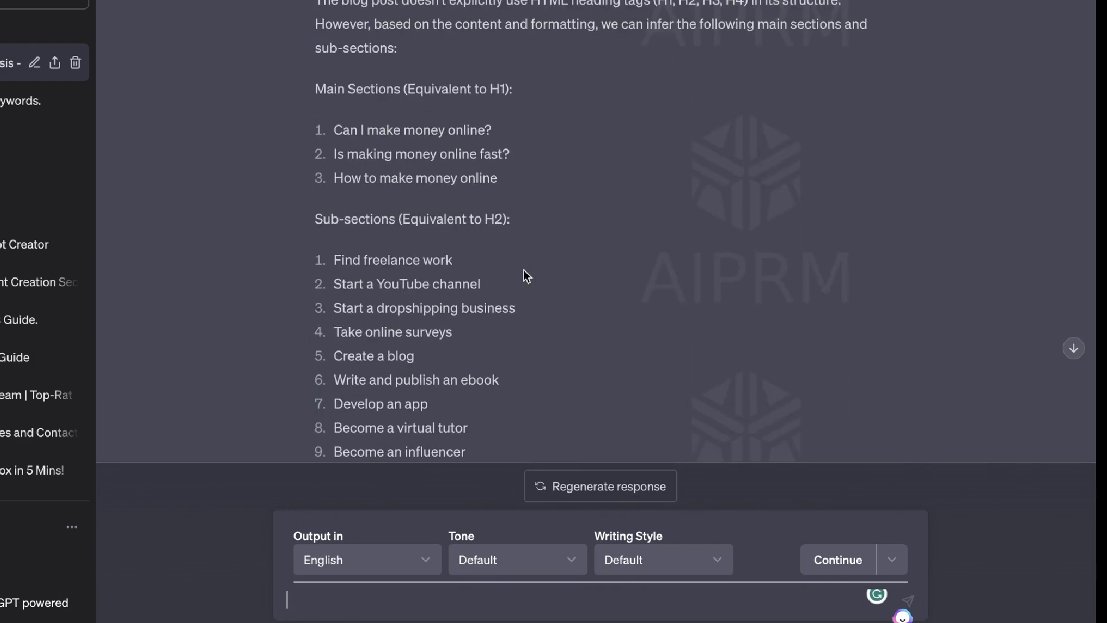
scroll("down", 3)
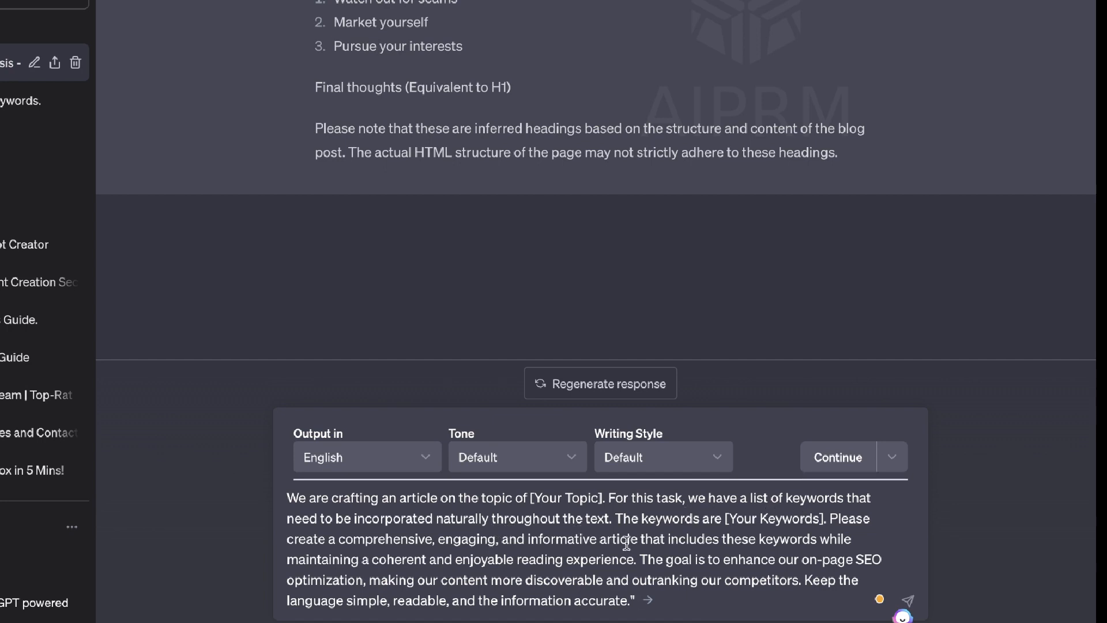
scroll("down", 3)
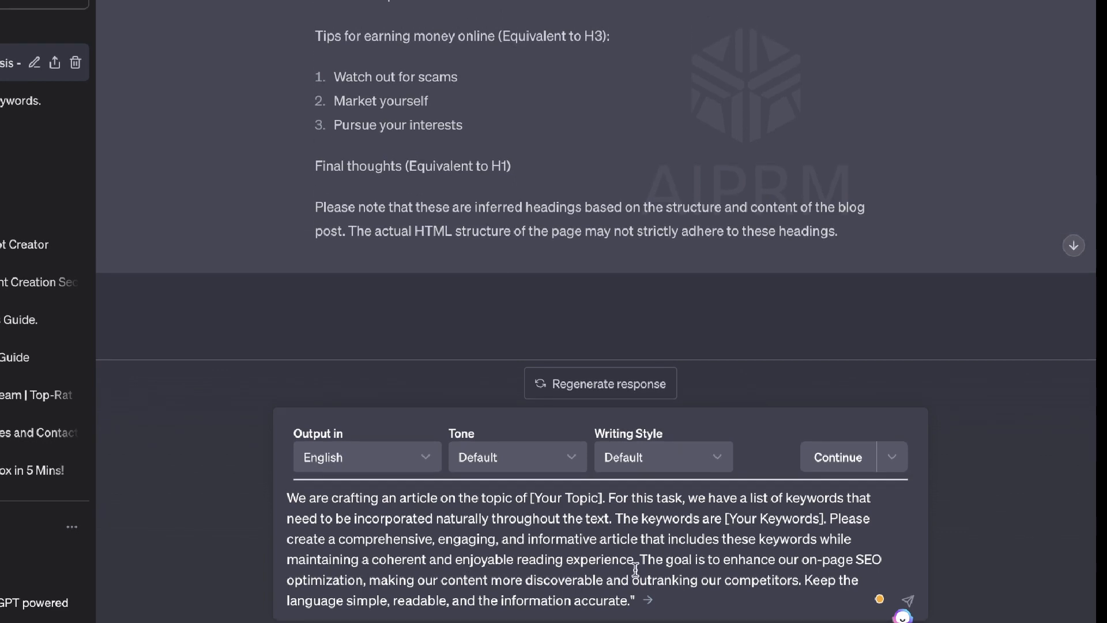
mouse_move(514, 550)
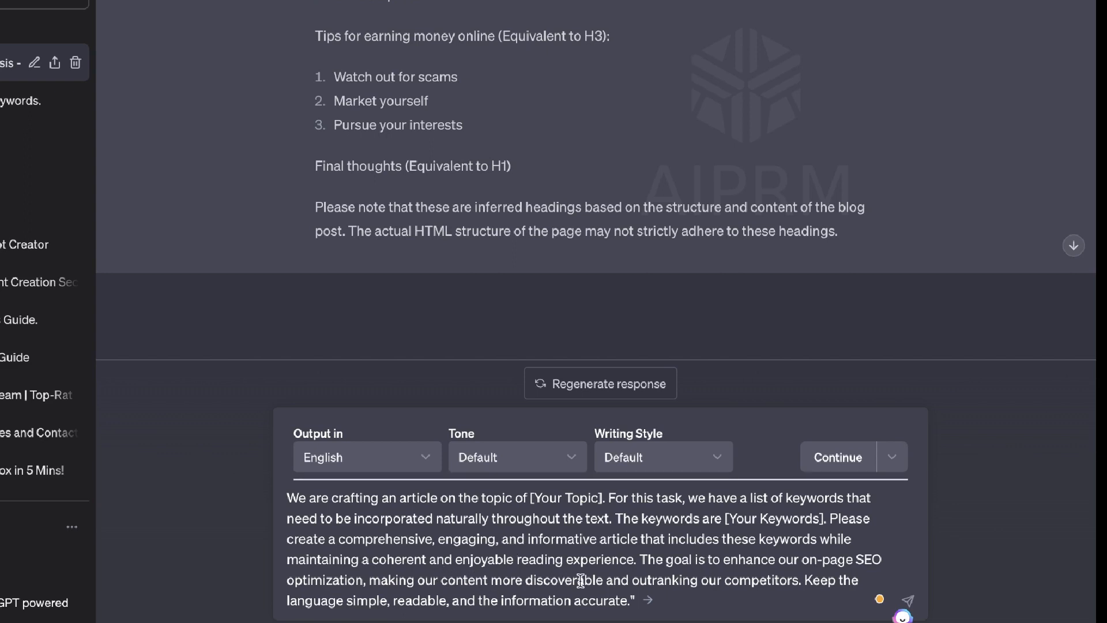
mouse_move(755, 575)
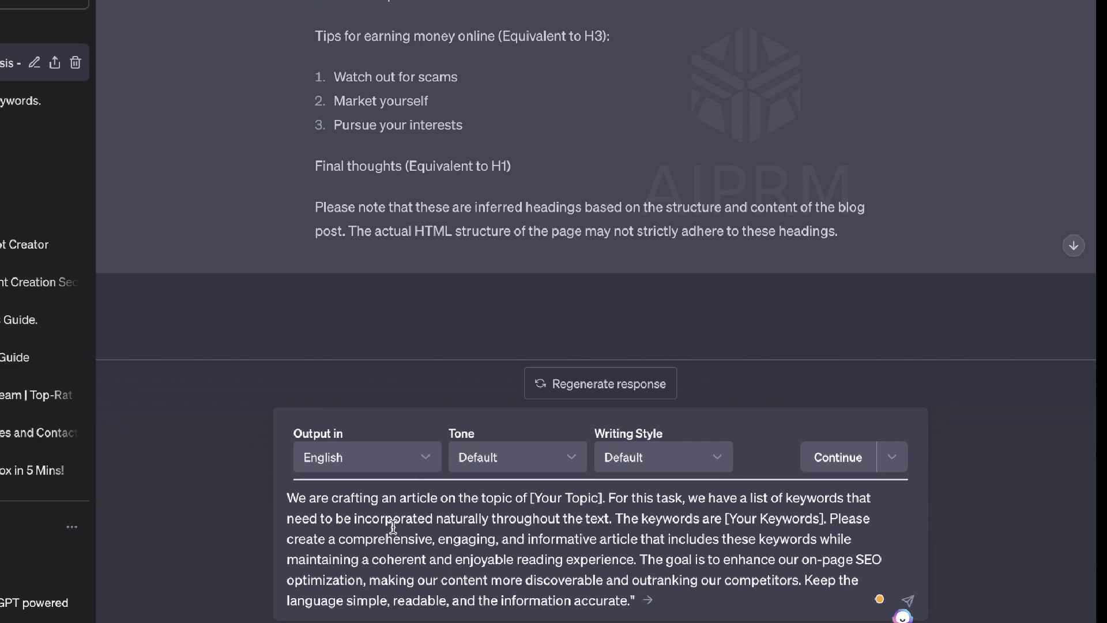
mouse_move(469, 526)
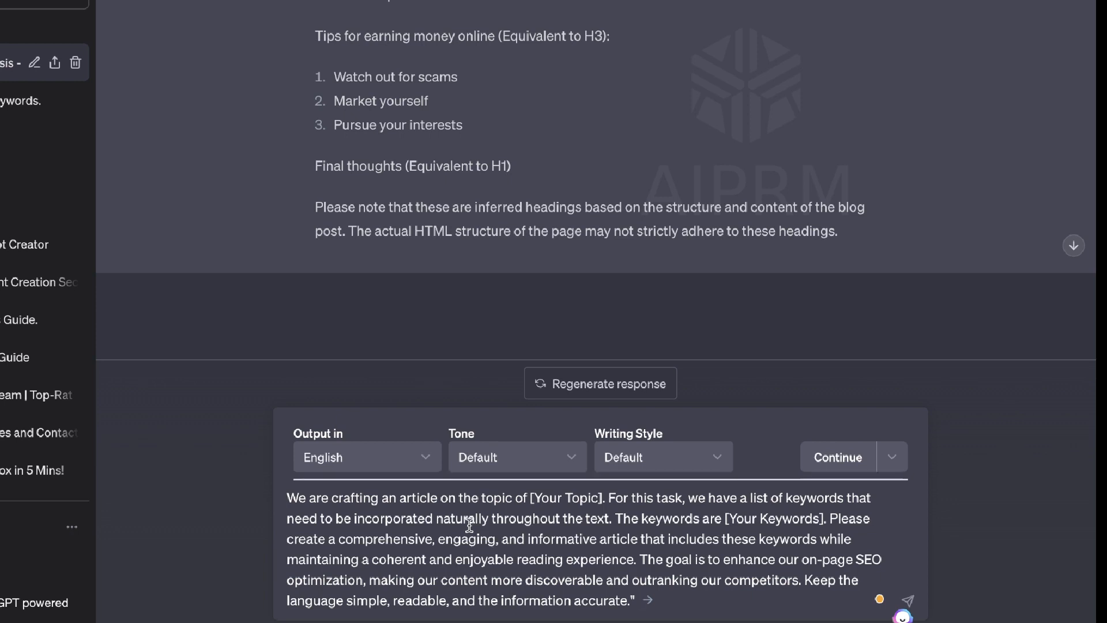
mouse_move(503, 541)
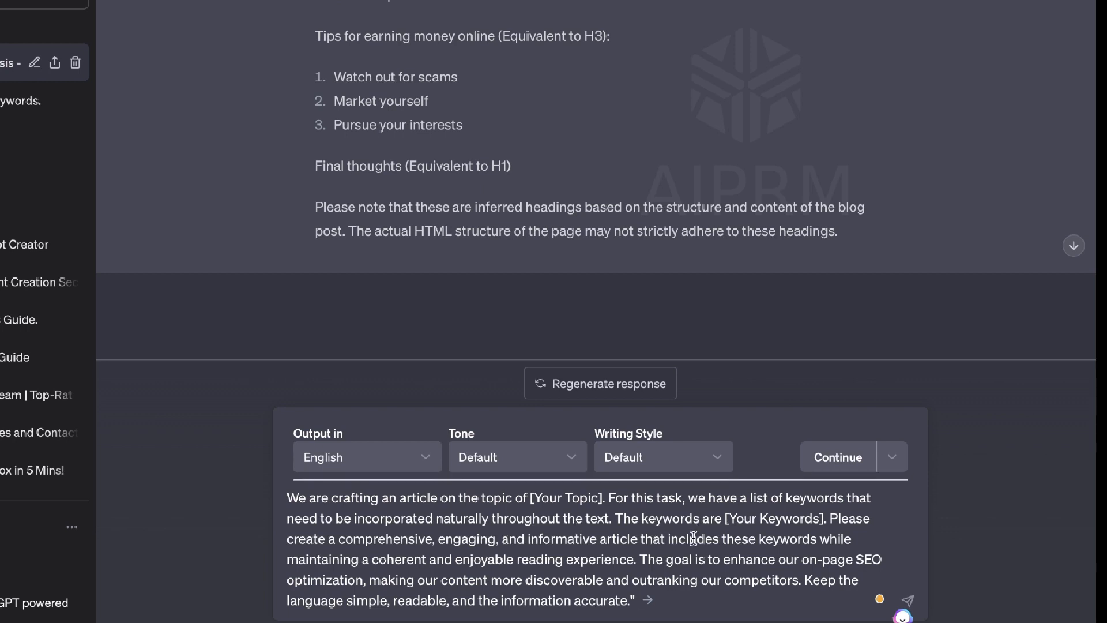
mouse_move(693, 561)
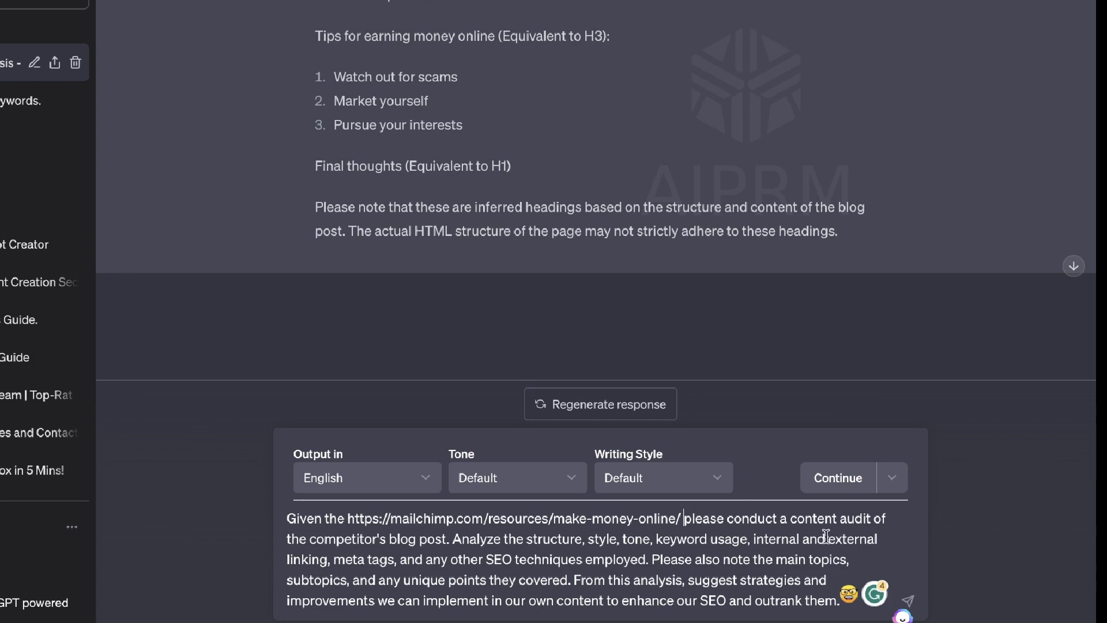
mouse_move(516, 558)
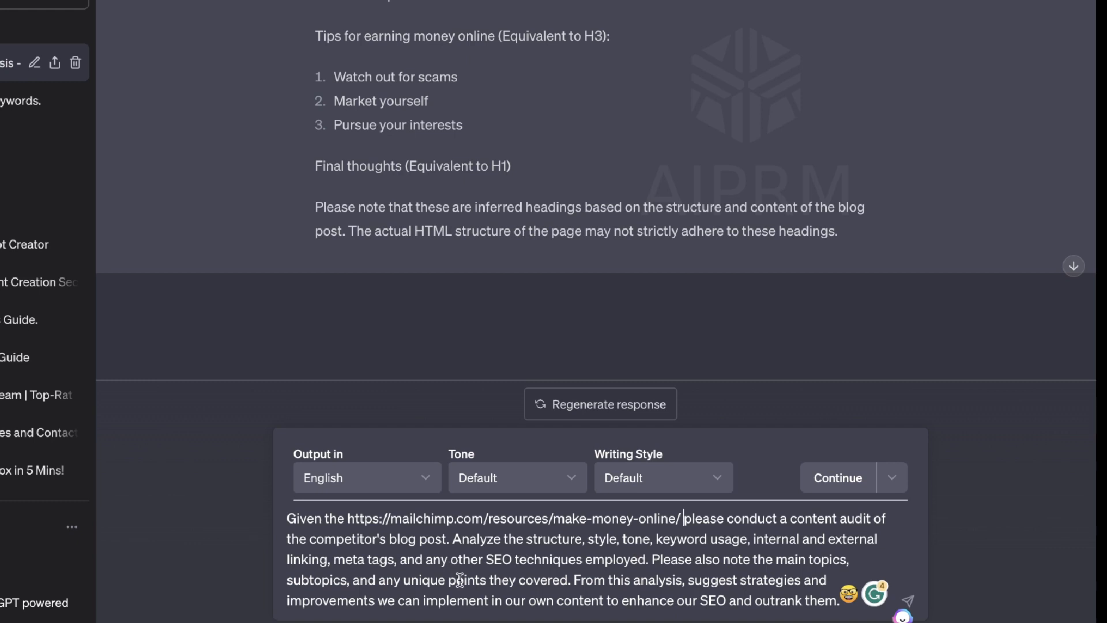
mouse_move(676, 575)
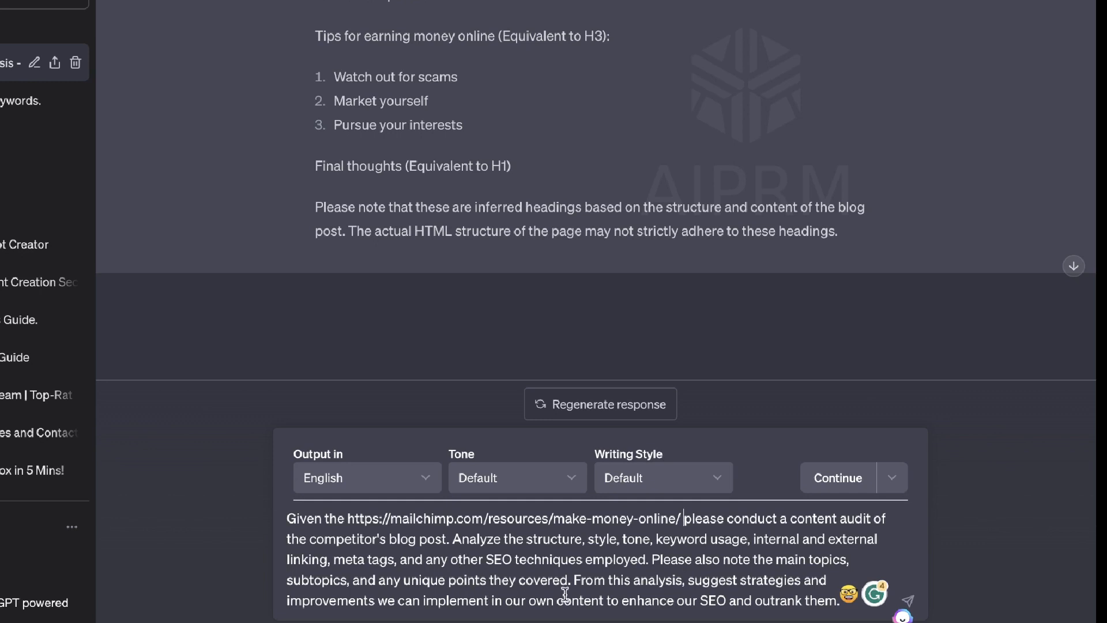
mouse_move(692, 586)
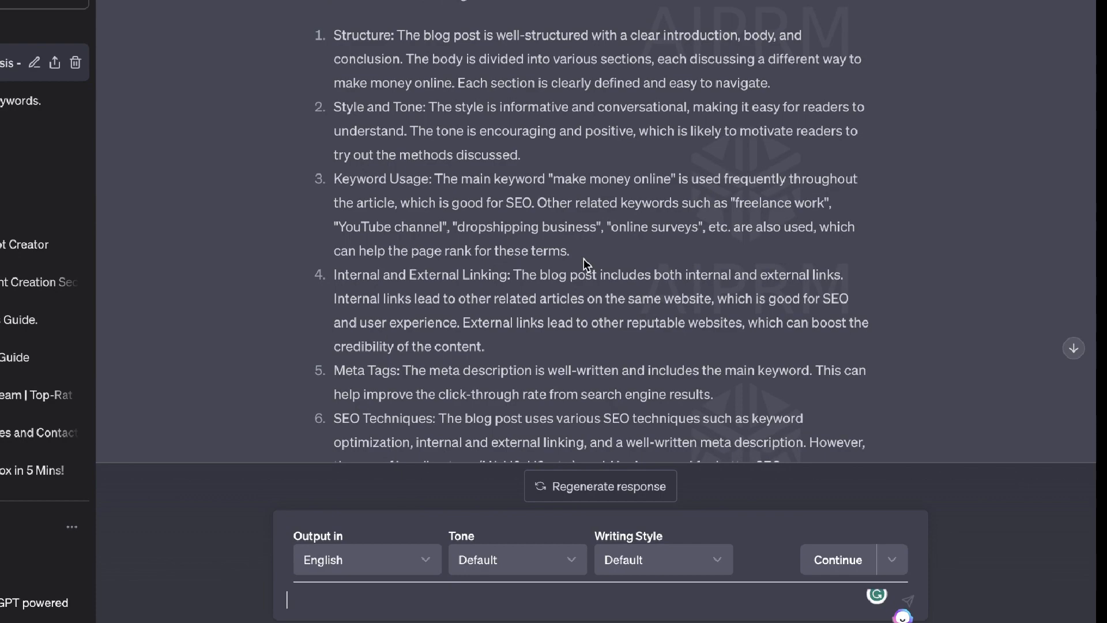
scroll("down", 3)
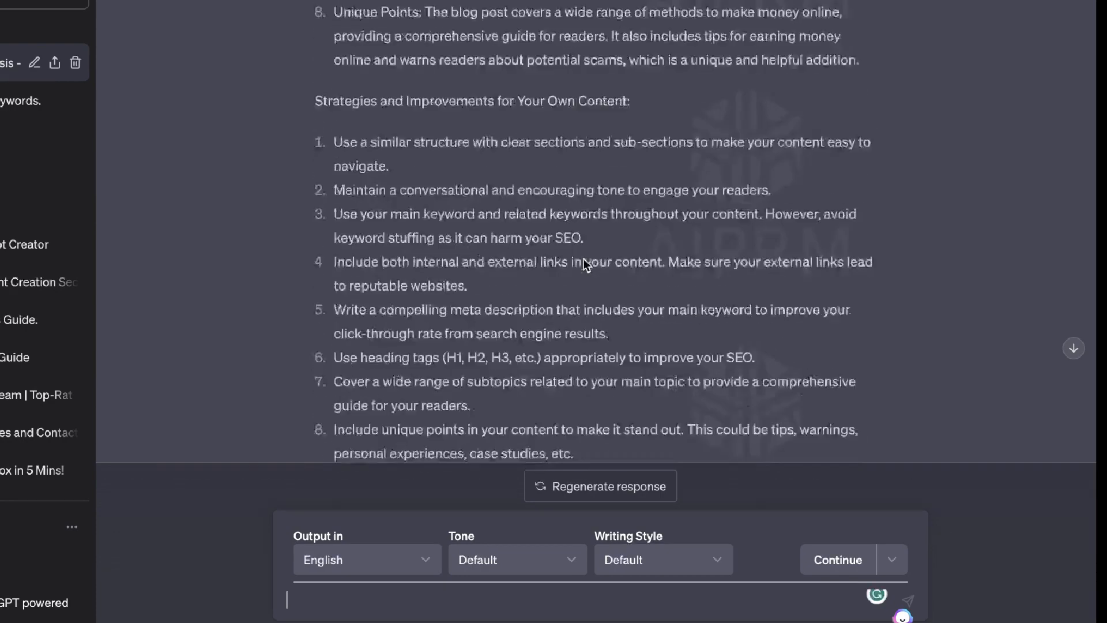
scroll("down", 3)
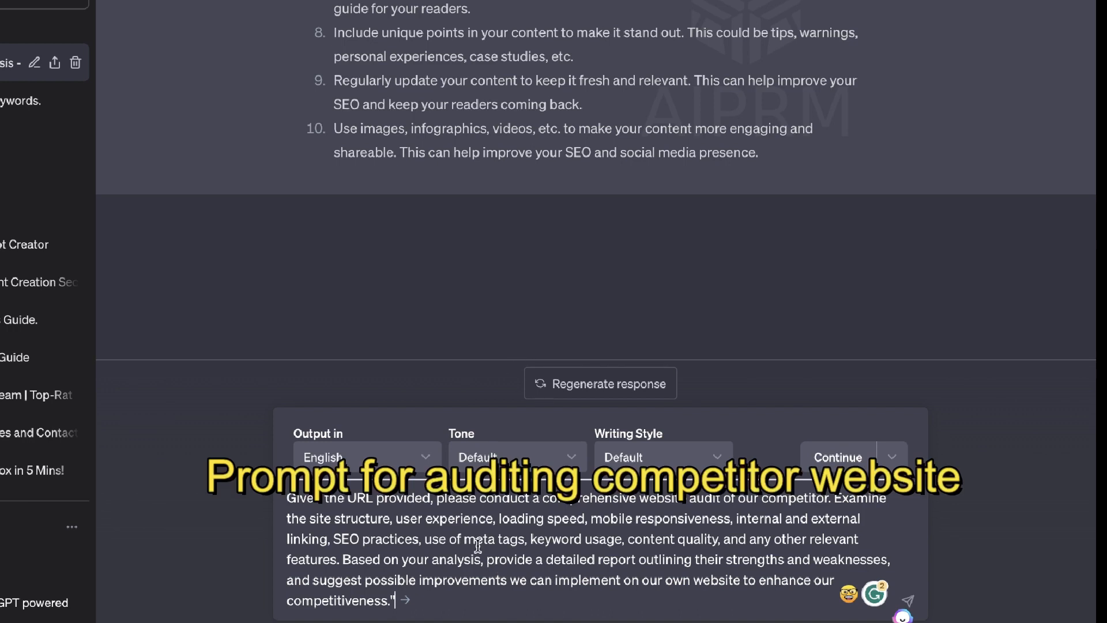
mouse_move(476, 587)
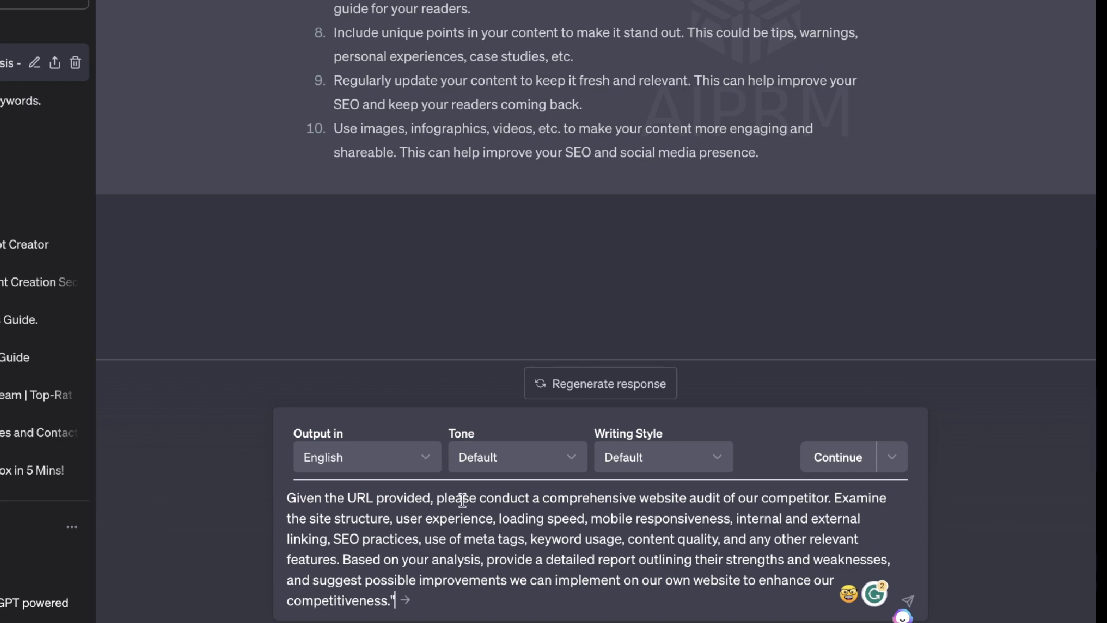
mouse_move(526, 337)
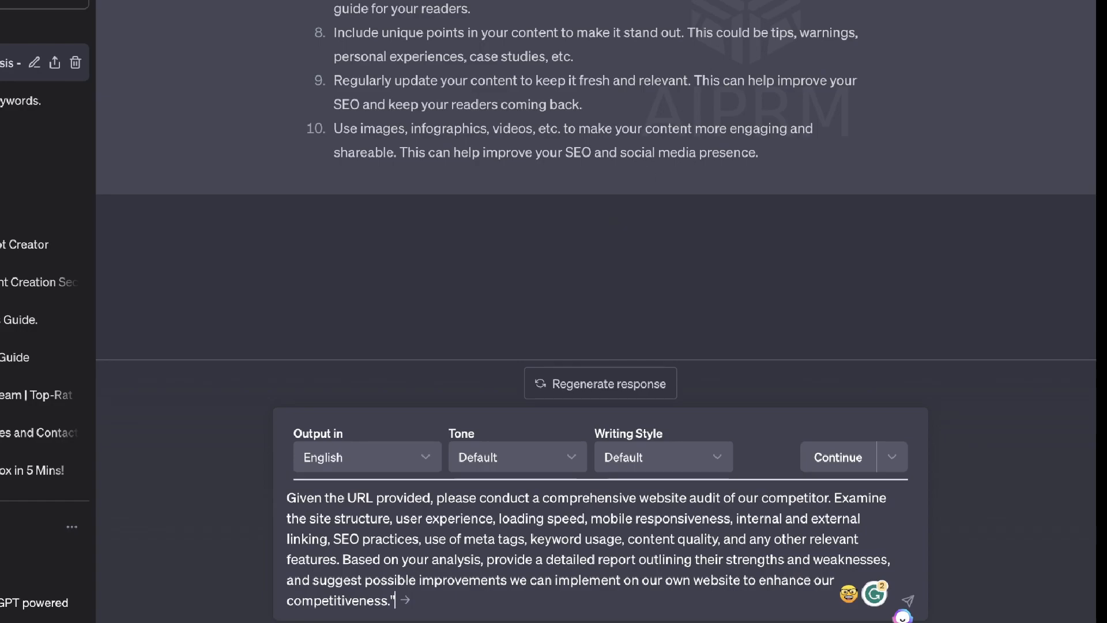
type("https://mailchimp.com/")
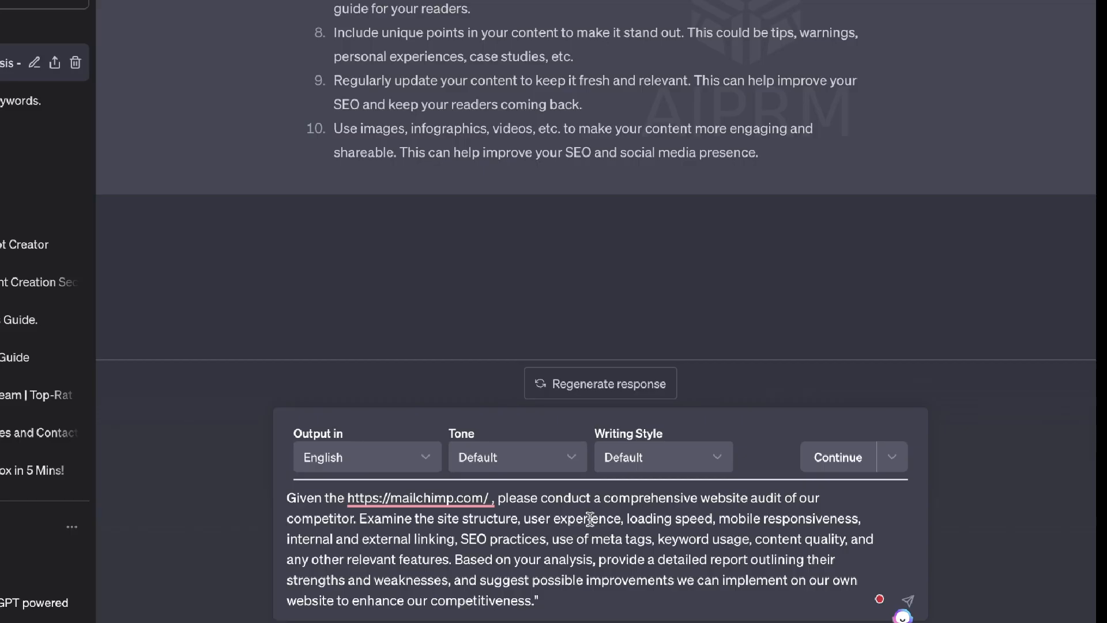
mouse_move(663, 540)
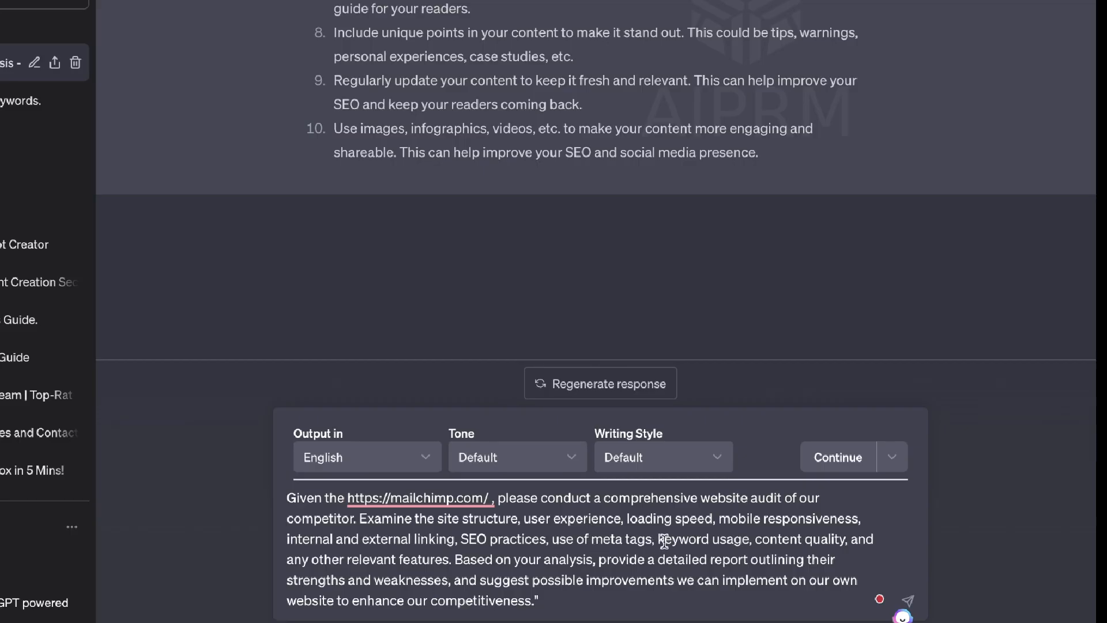
mouse_move(525, 564)
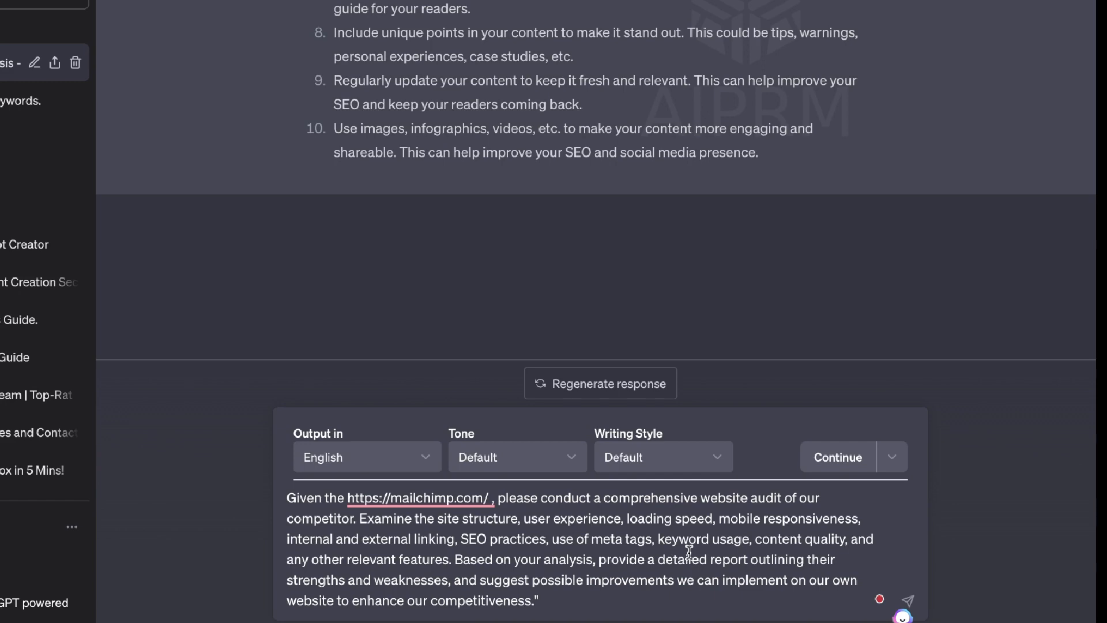
mouse_move(604, 609)
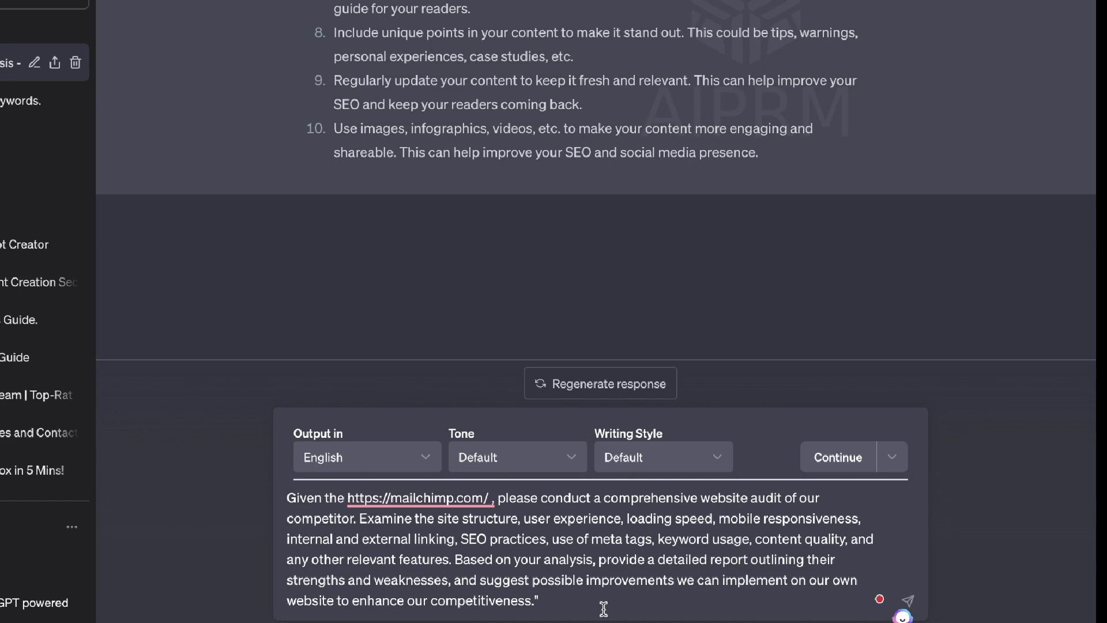
left_click(908, 601)
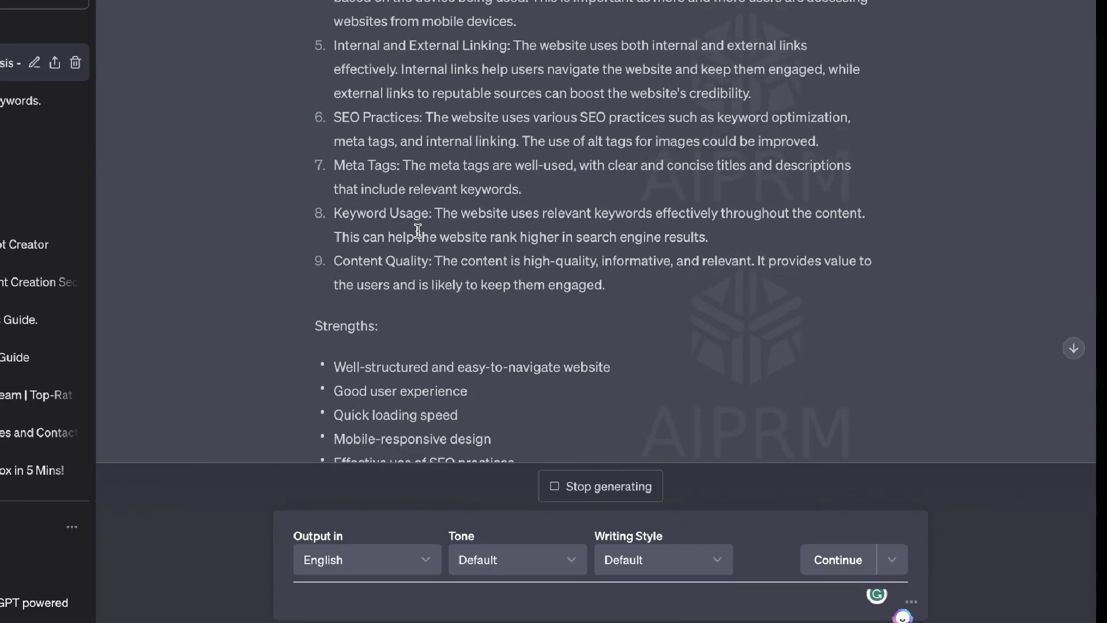
Scroll through the mailchimp.com audit report down to its eight improvement suggestions
scroll("down", 3)
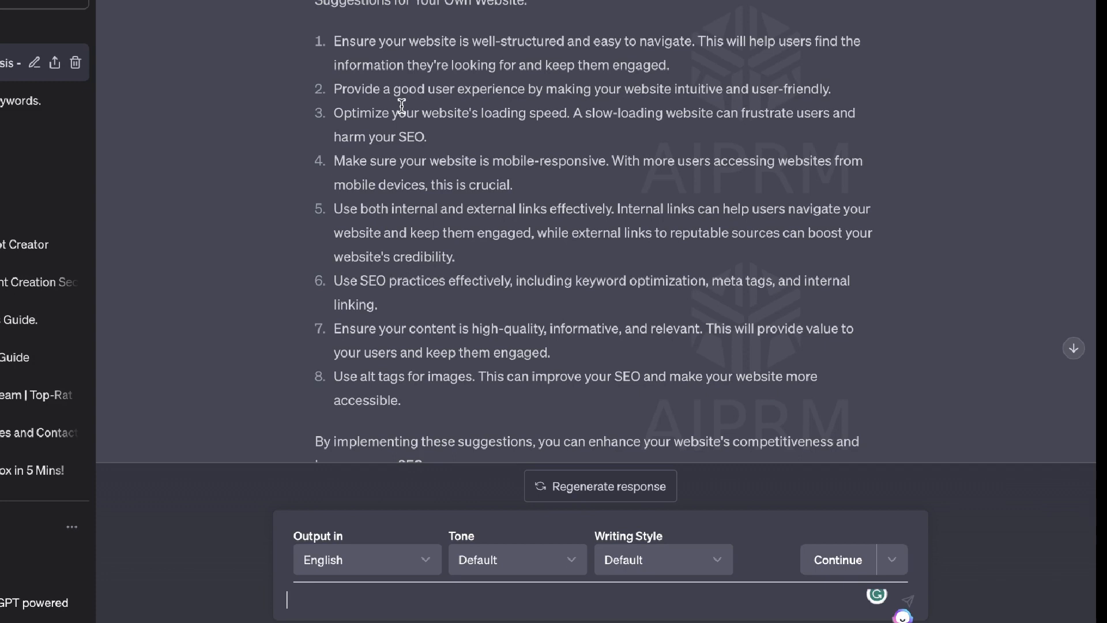
scroll("down", 3)
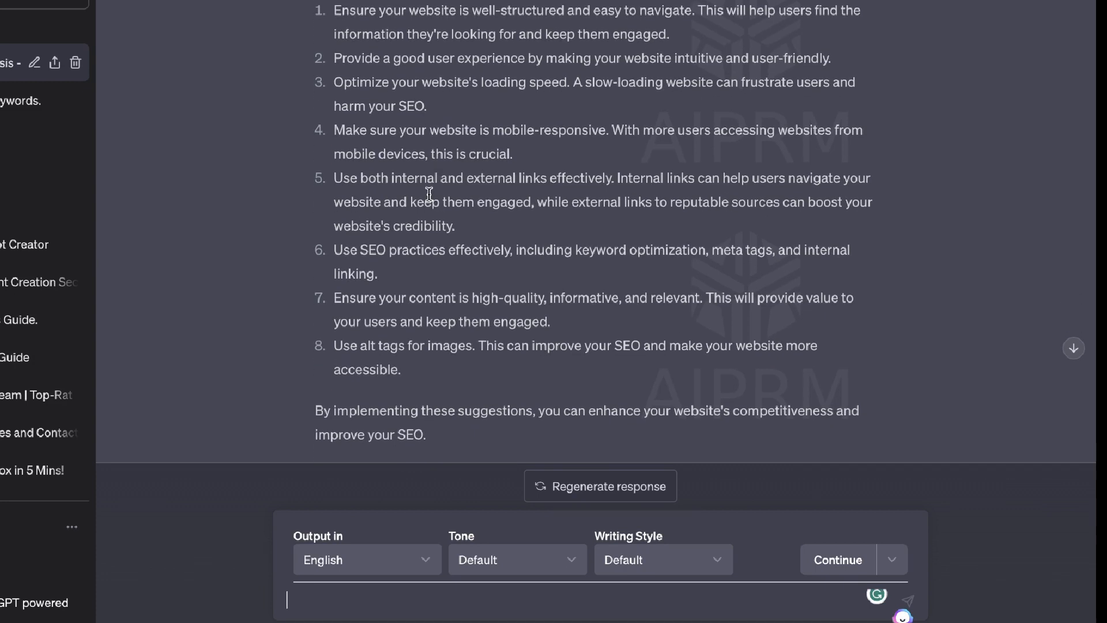